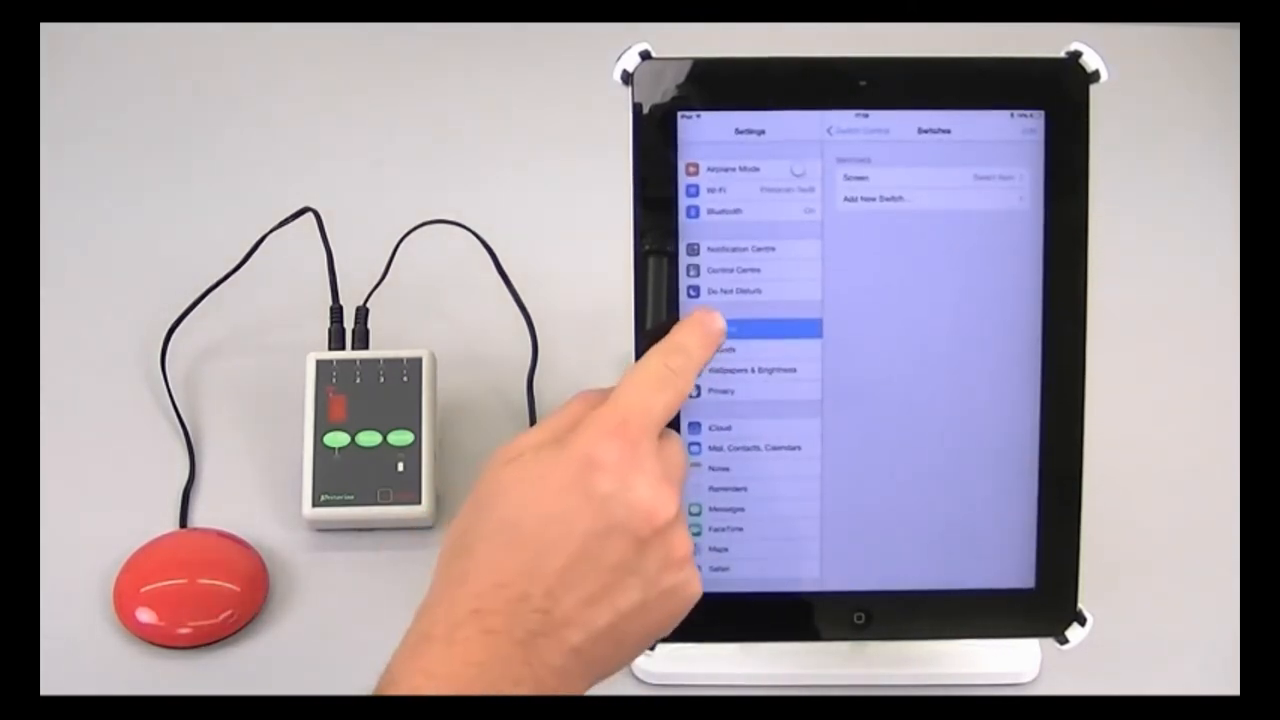
- Navigate through General and Accessibility to reach the Switch Control settings
click(724, 328)
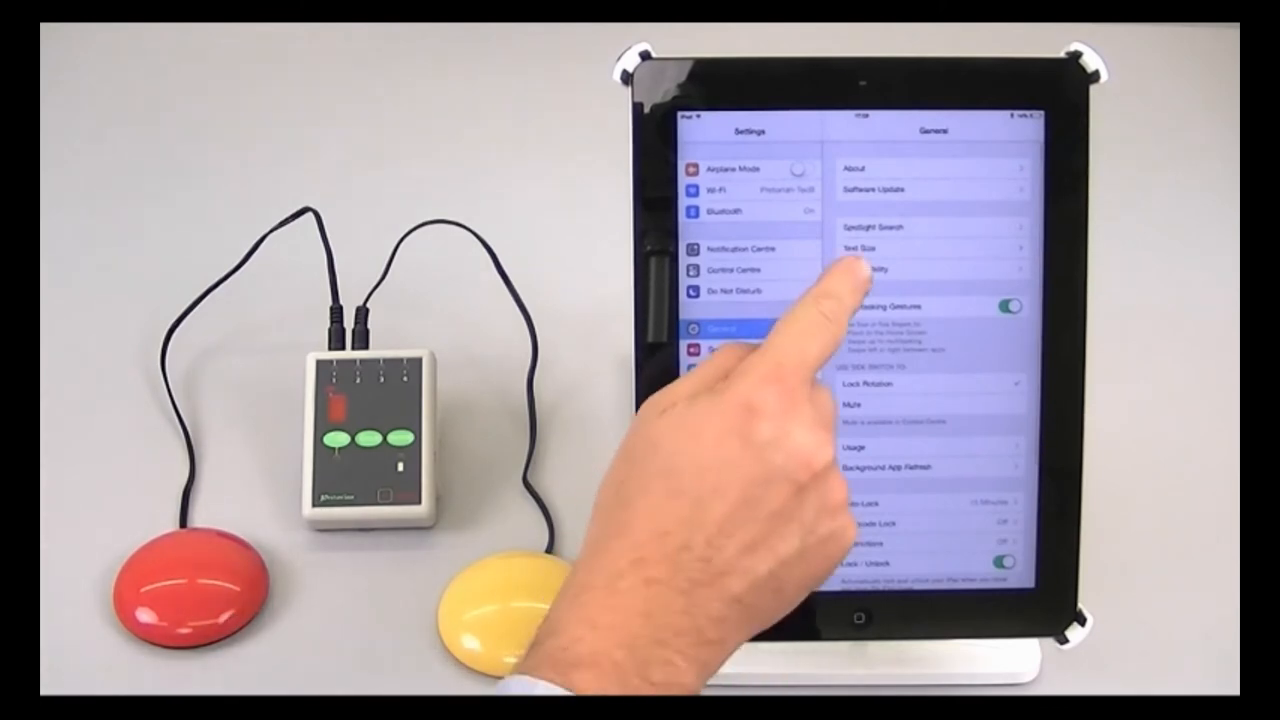
click(872, 268)
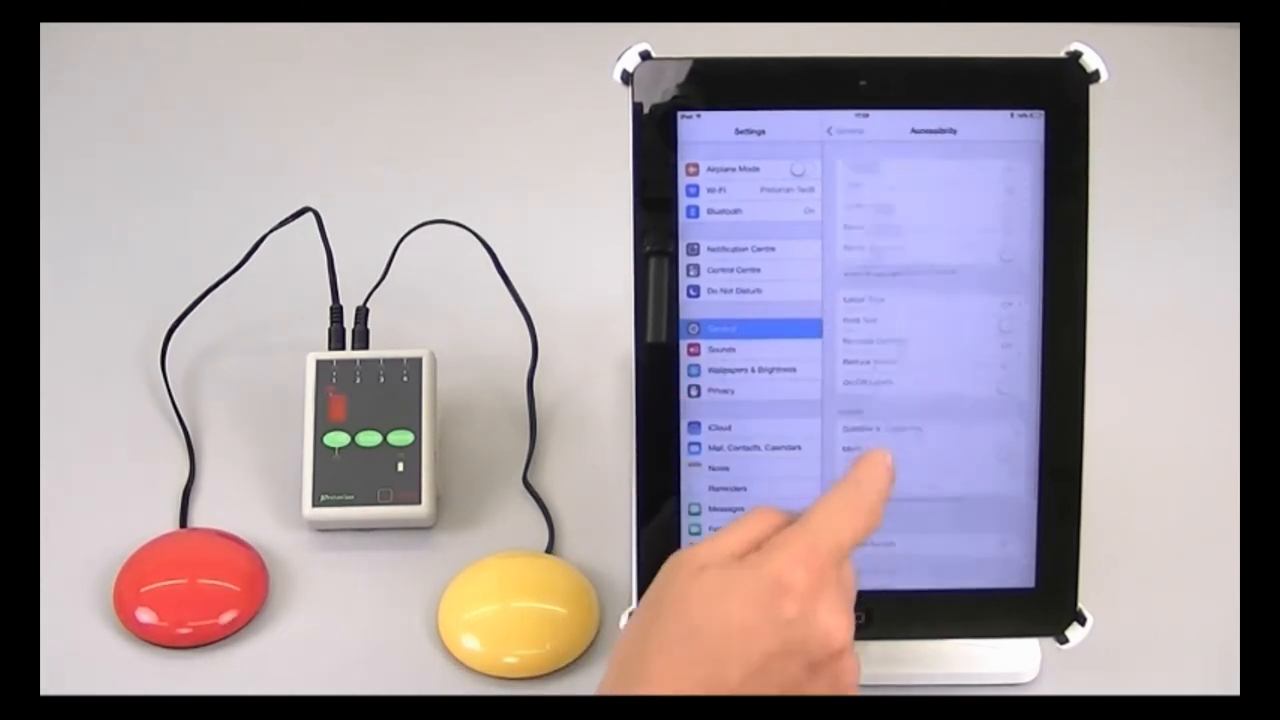
scroll(down, 3)
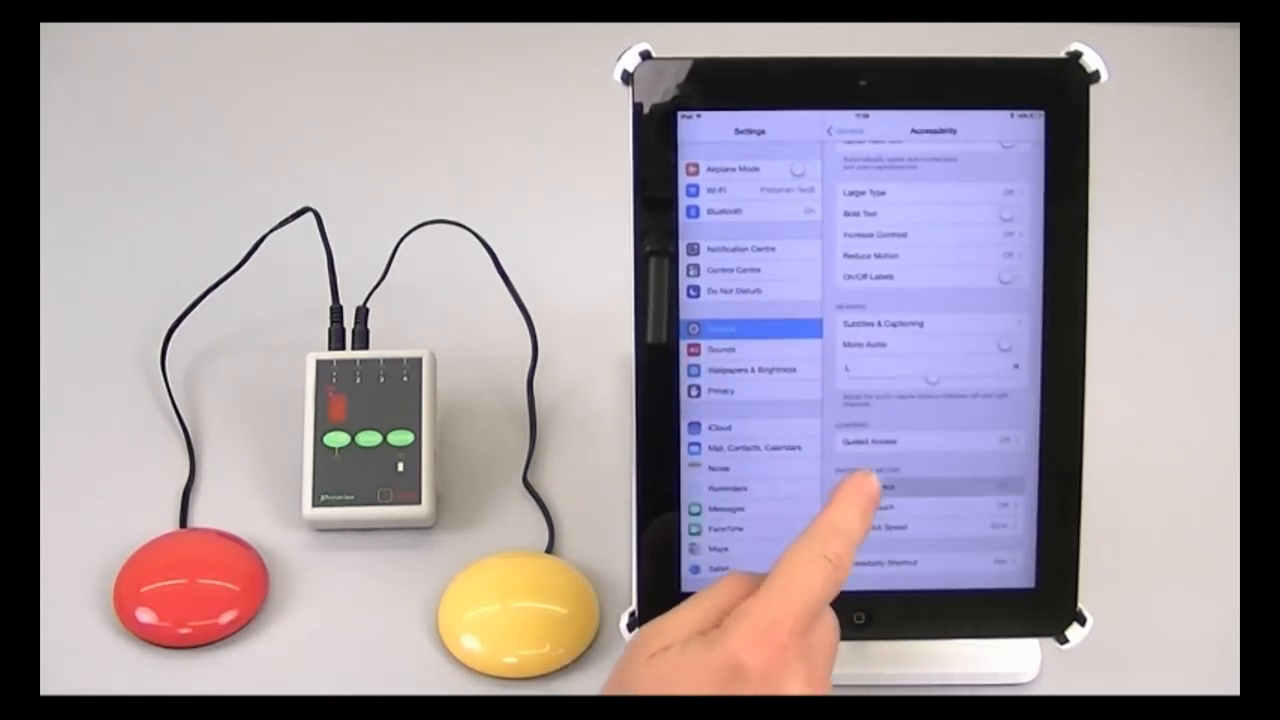
click(870, 486)
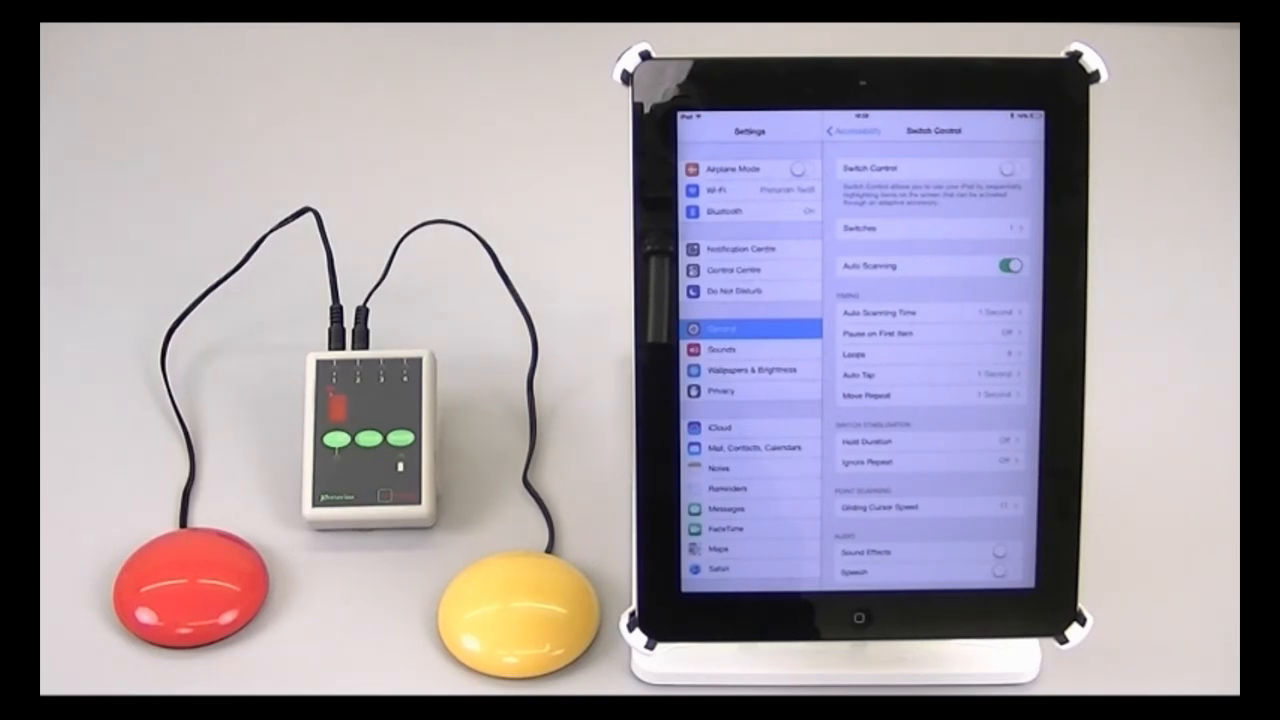
- Register the pressed red external switch and assign it the Move To Next Item action
click(930, 228)
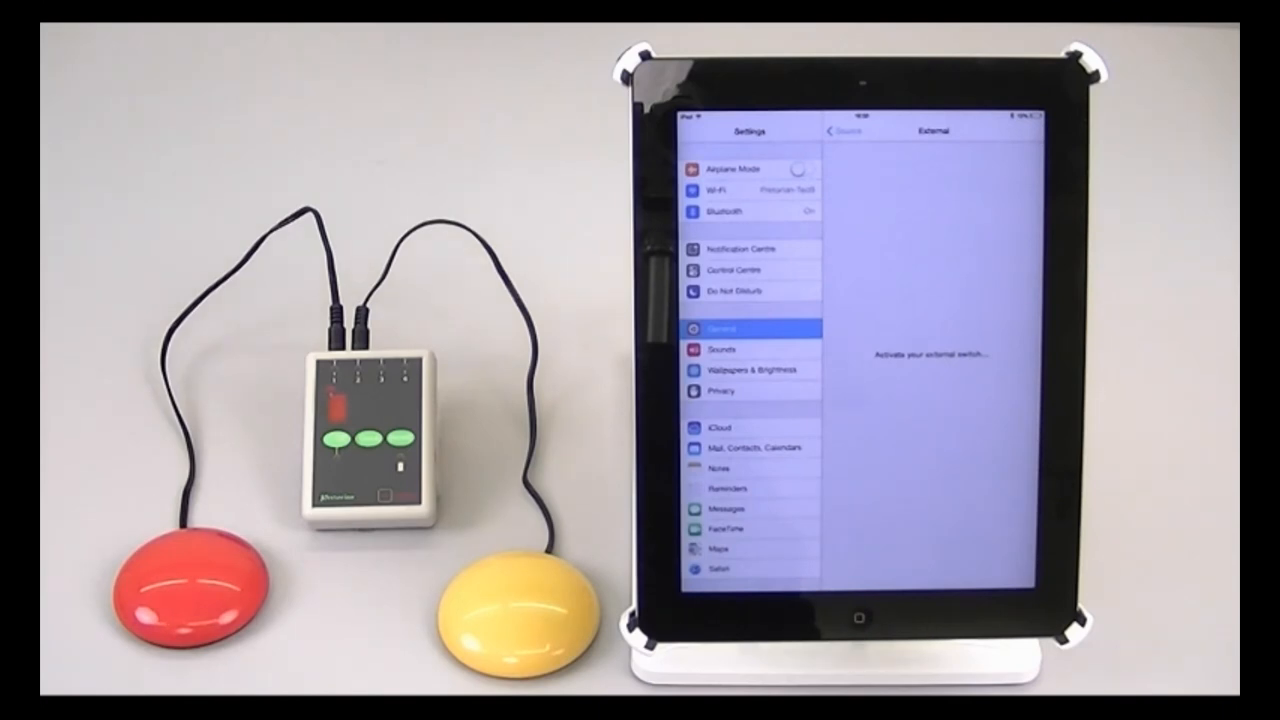
click(176, 584)
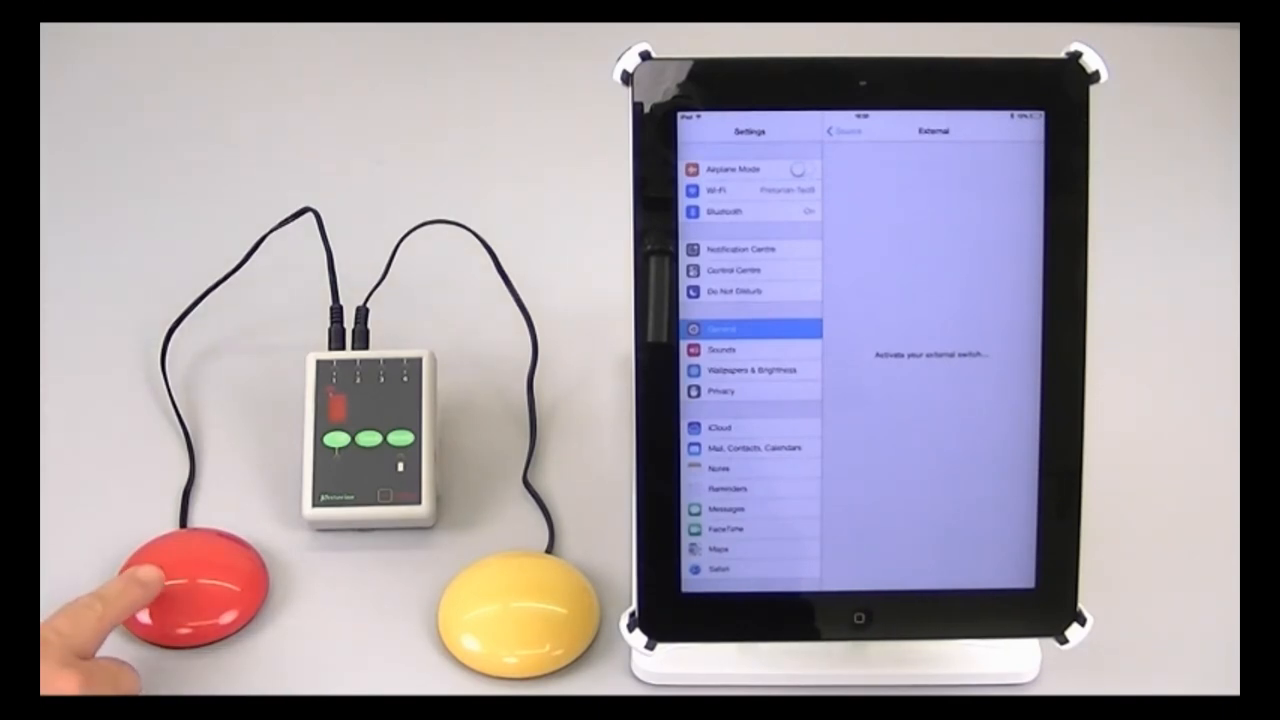
click(184, 580)
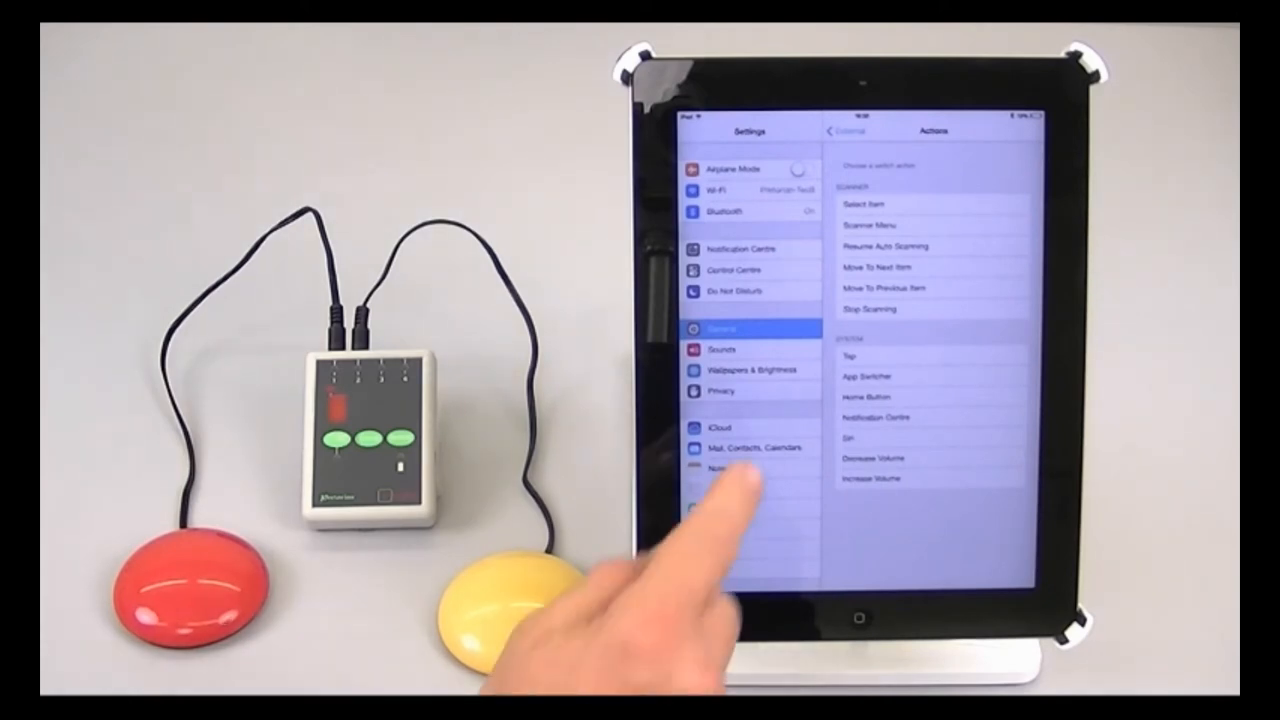
click(836, 132)
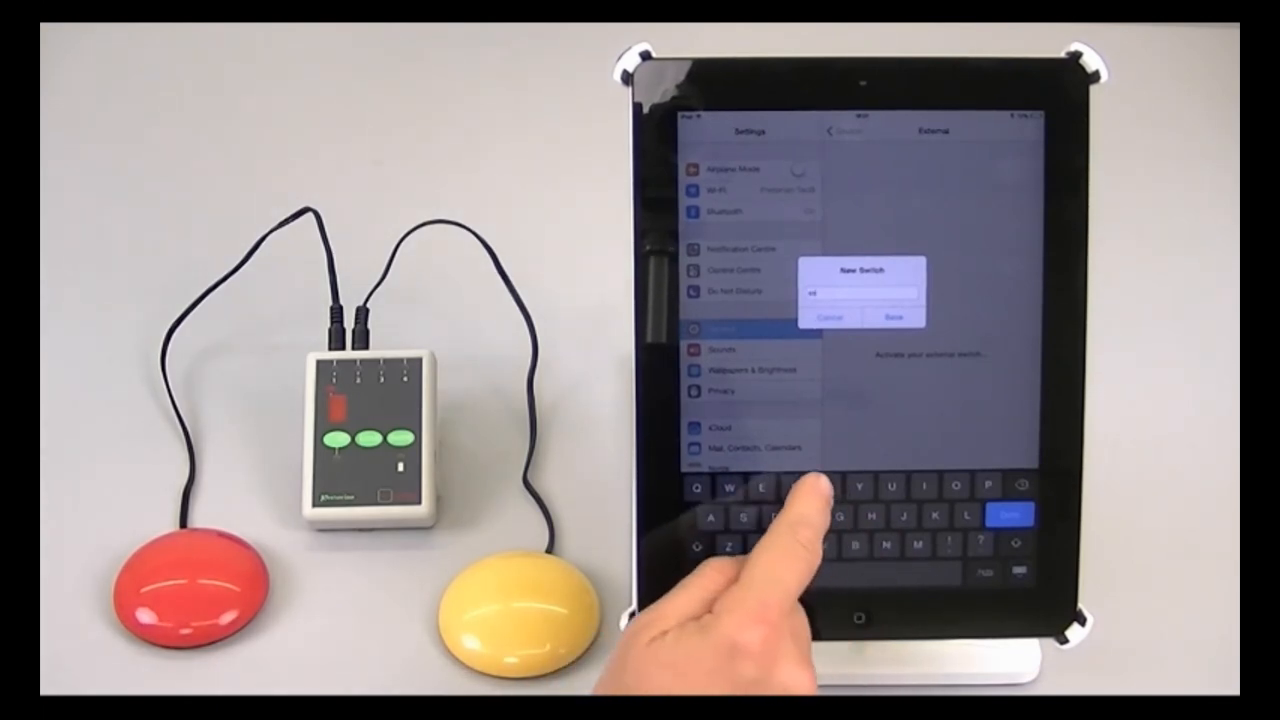
- Name the newly detected yellow external switch before saving it as the Select Item switch
click(890, 316)
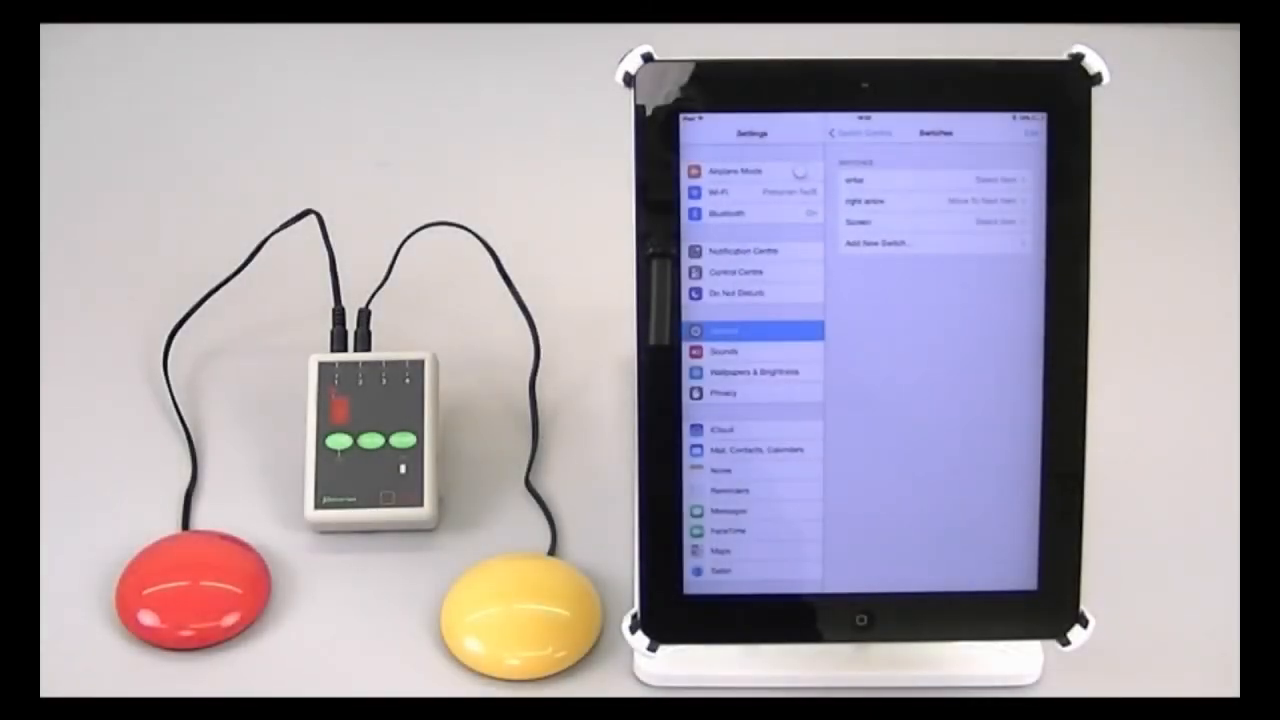
- Return to Switch Control and enable it so scanning starts on the home screen
click(834, 132)
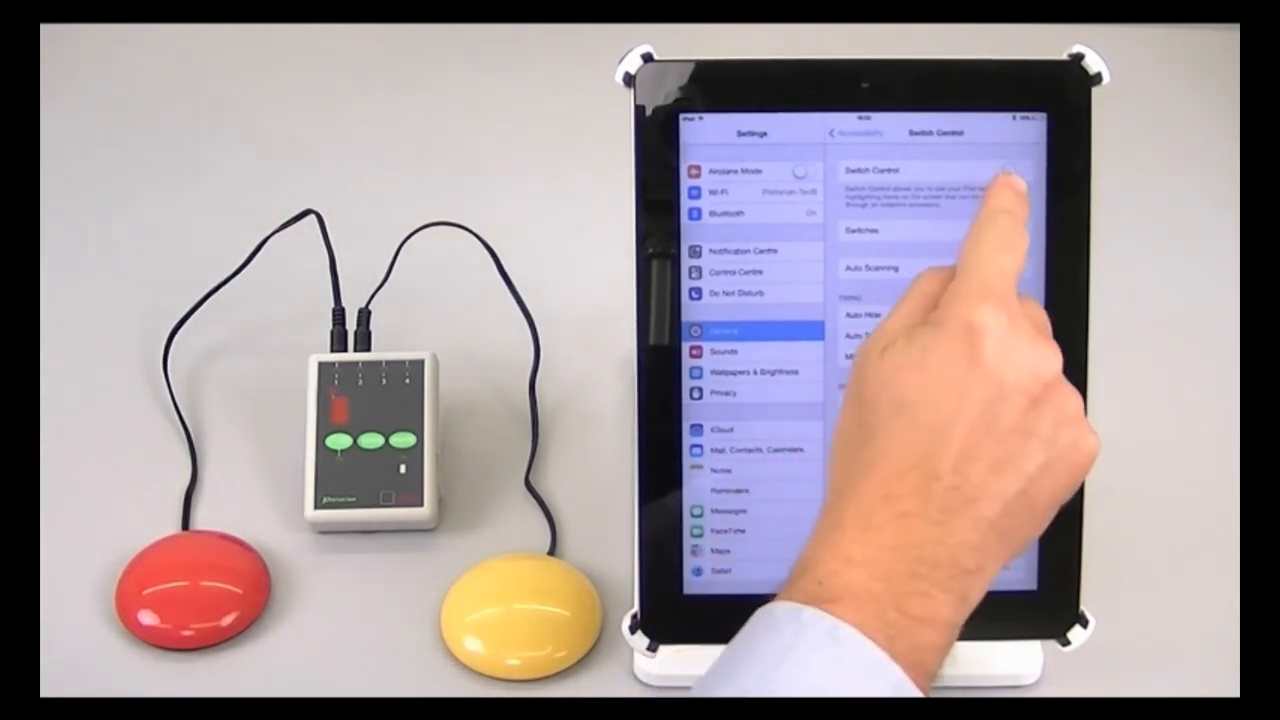
click(1012, 172)
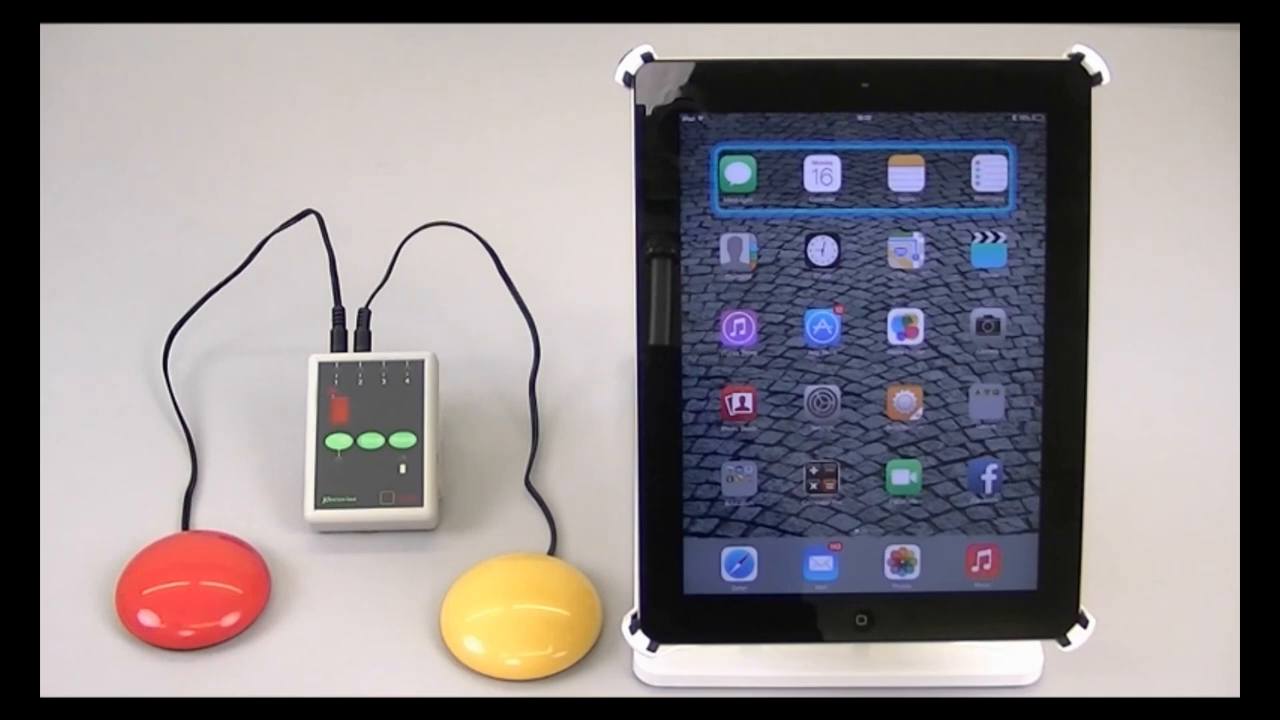
- Advance scanning with the red switch through the app rows to the row containing Calculator
click(190, 590)
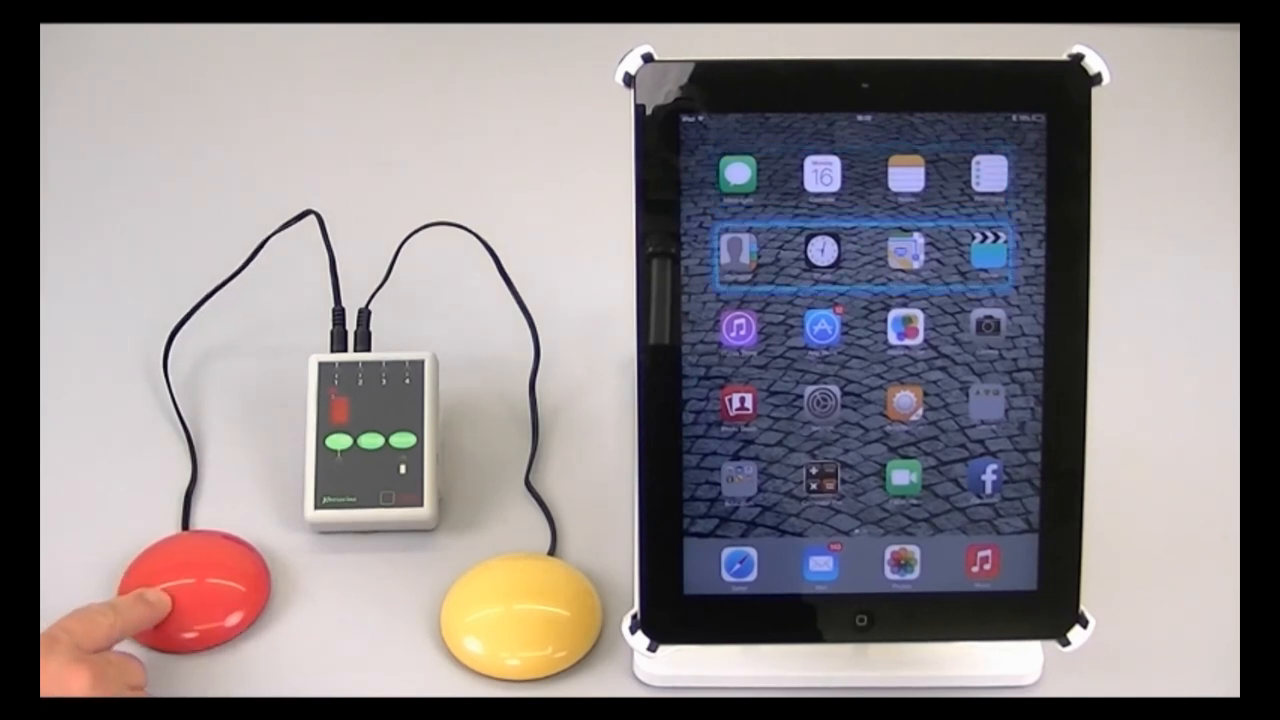
click(190, 610)
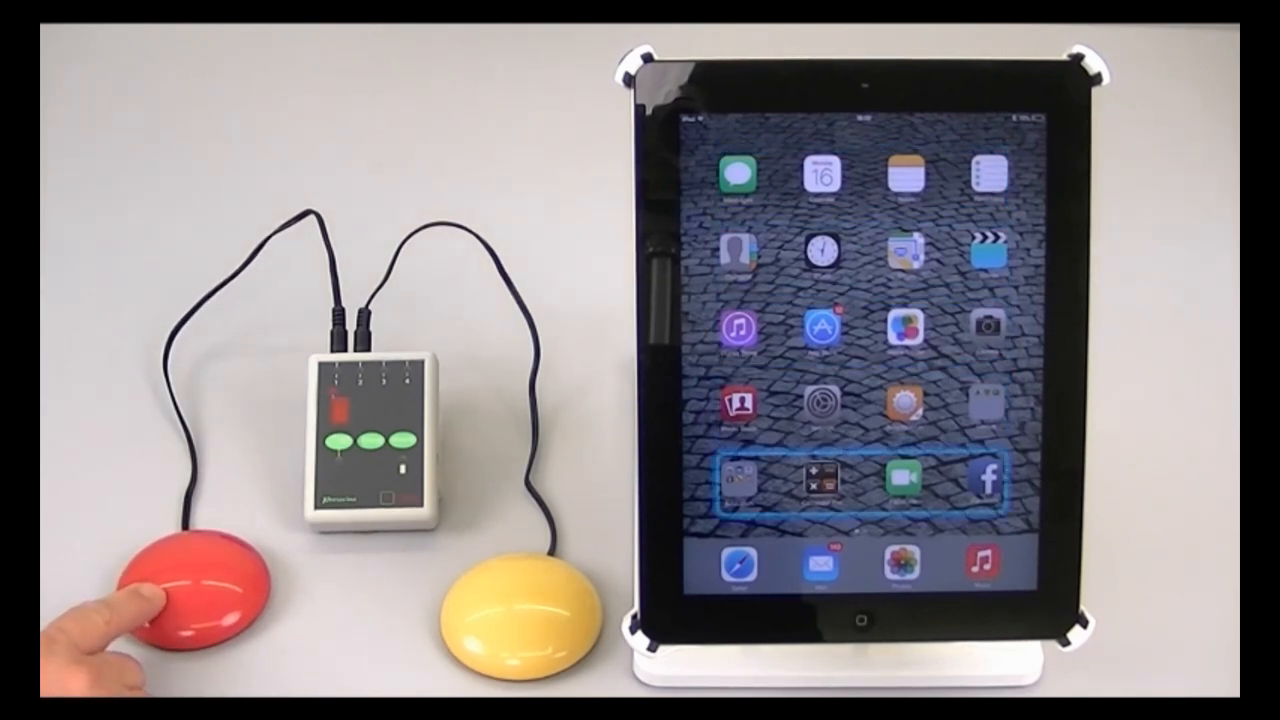
click(196, 600)
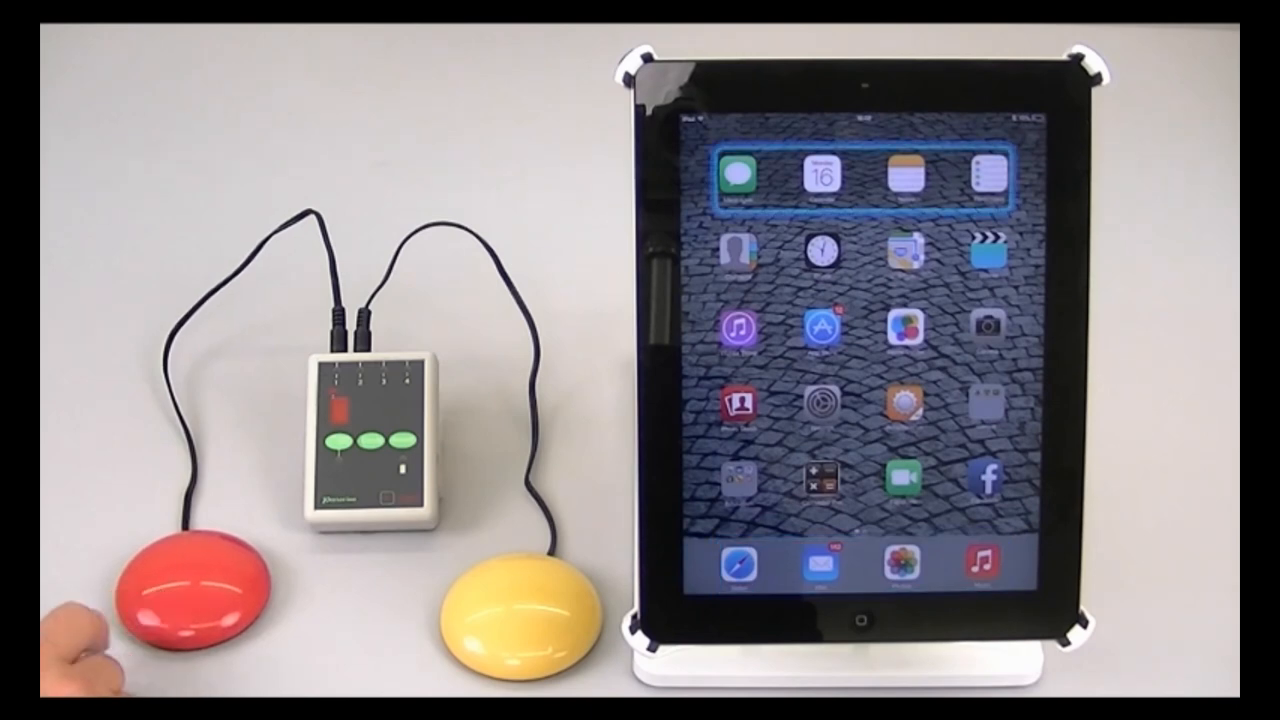
click(190, 600)
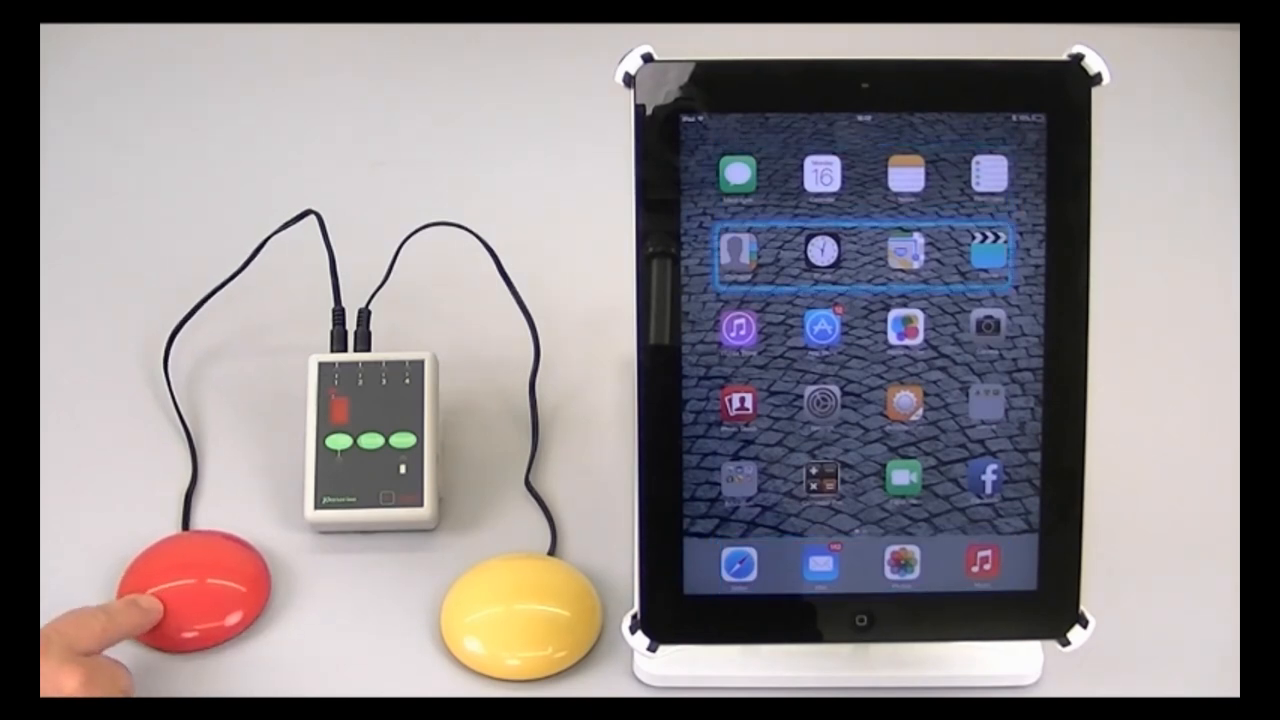
click(200, 600)
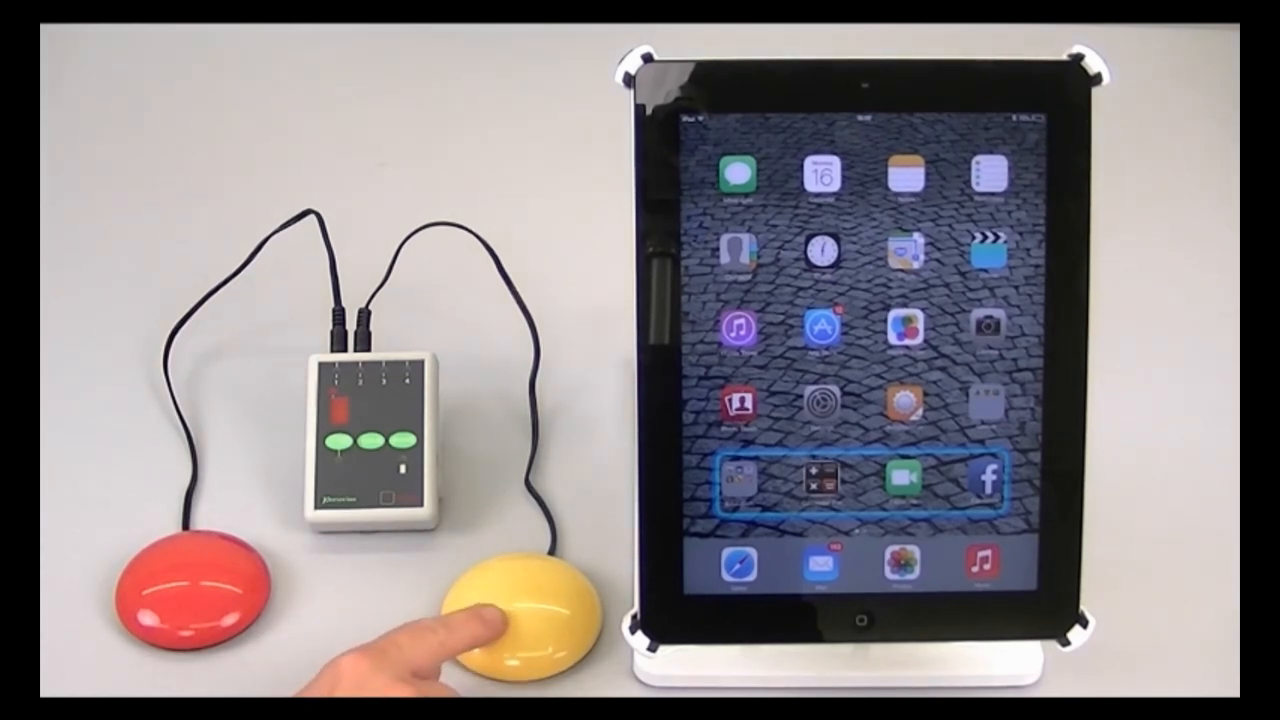
- Select that row and then the Calculator icon with the yellow switch to launch Calculator
click(490, 624)
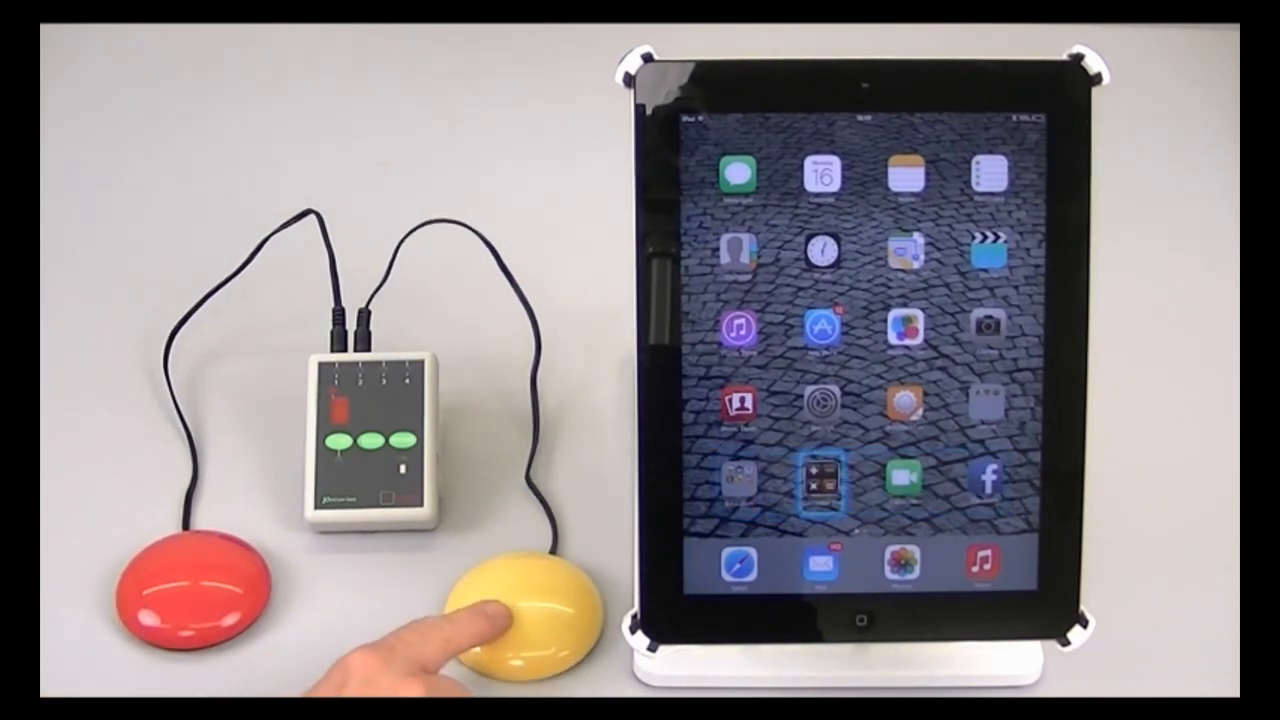
click(520, 620)
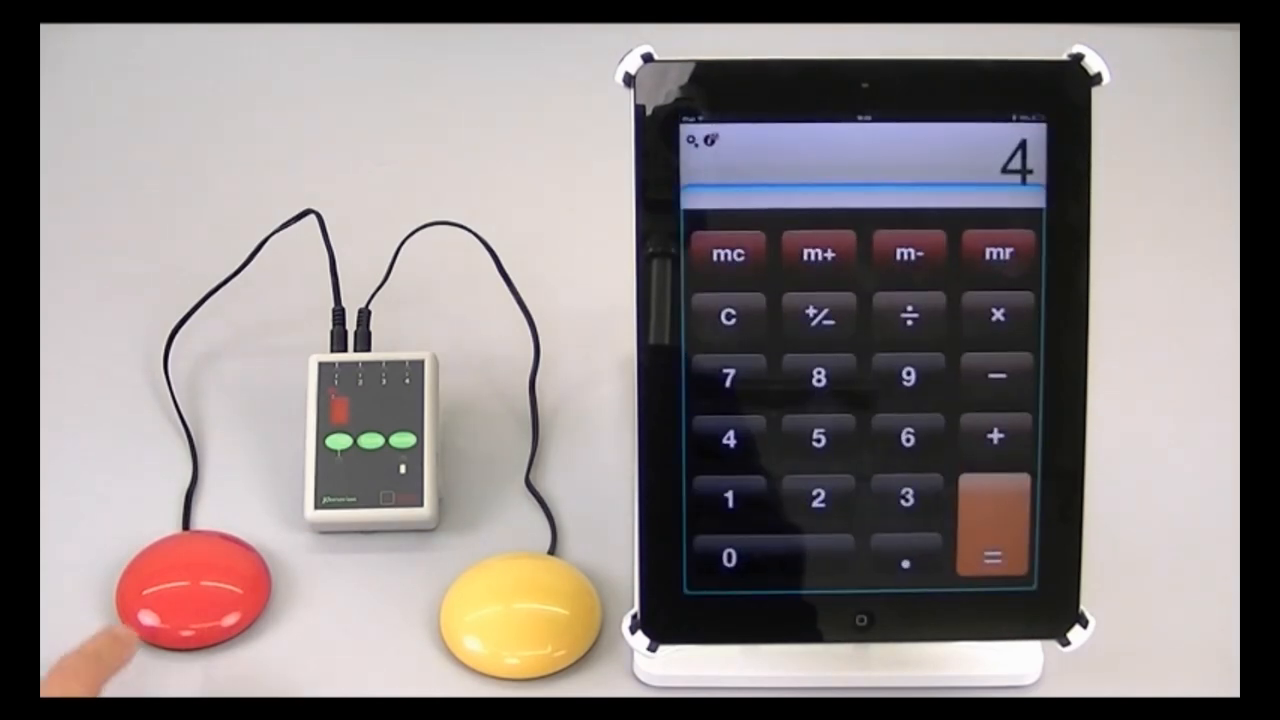
- Scan to the 4-5-6 keypad row, move to the 5 key and select it so the display shows 5
click(190, 600)
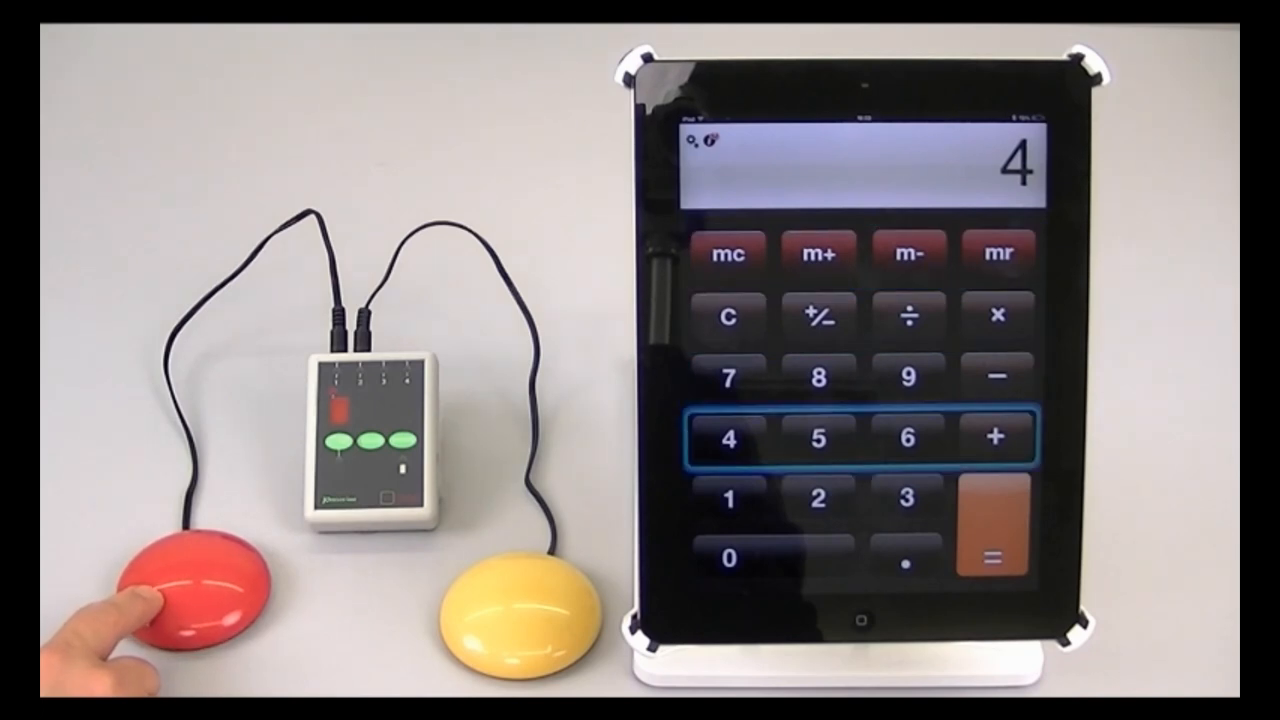
click(510, 590)
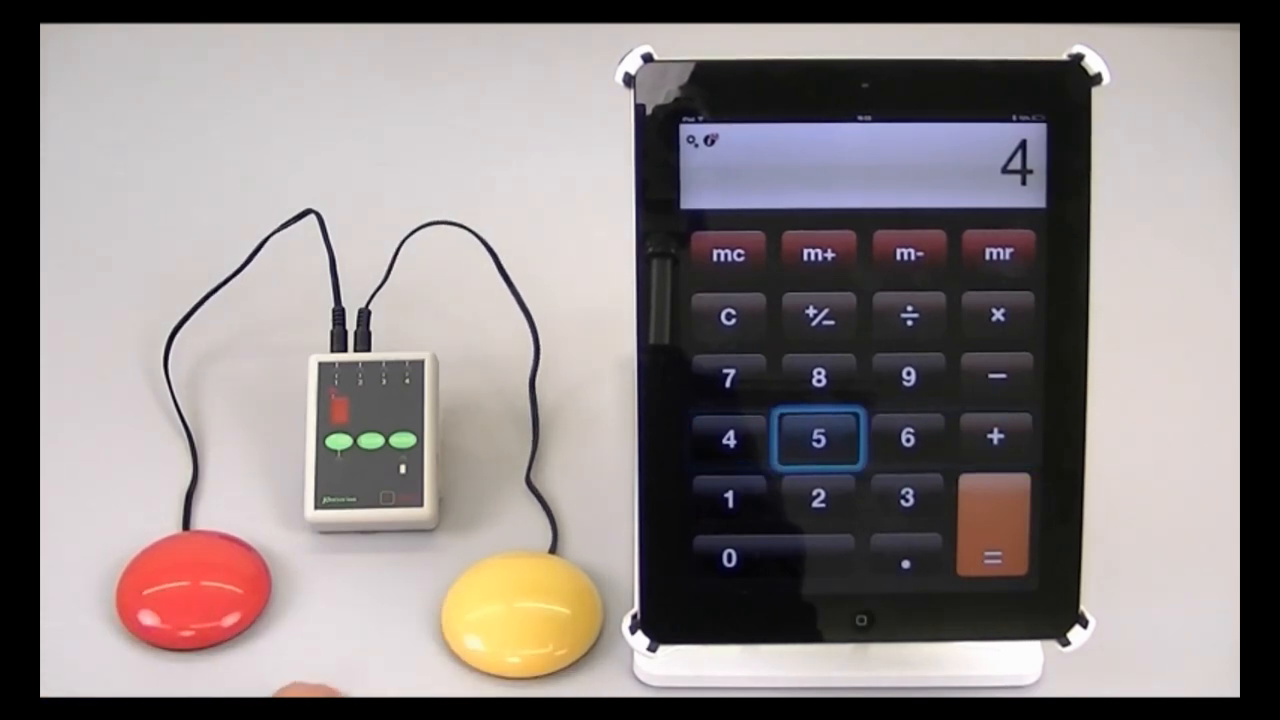
click(818, 440)
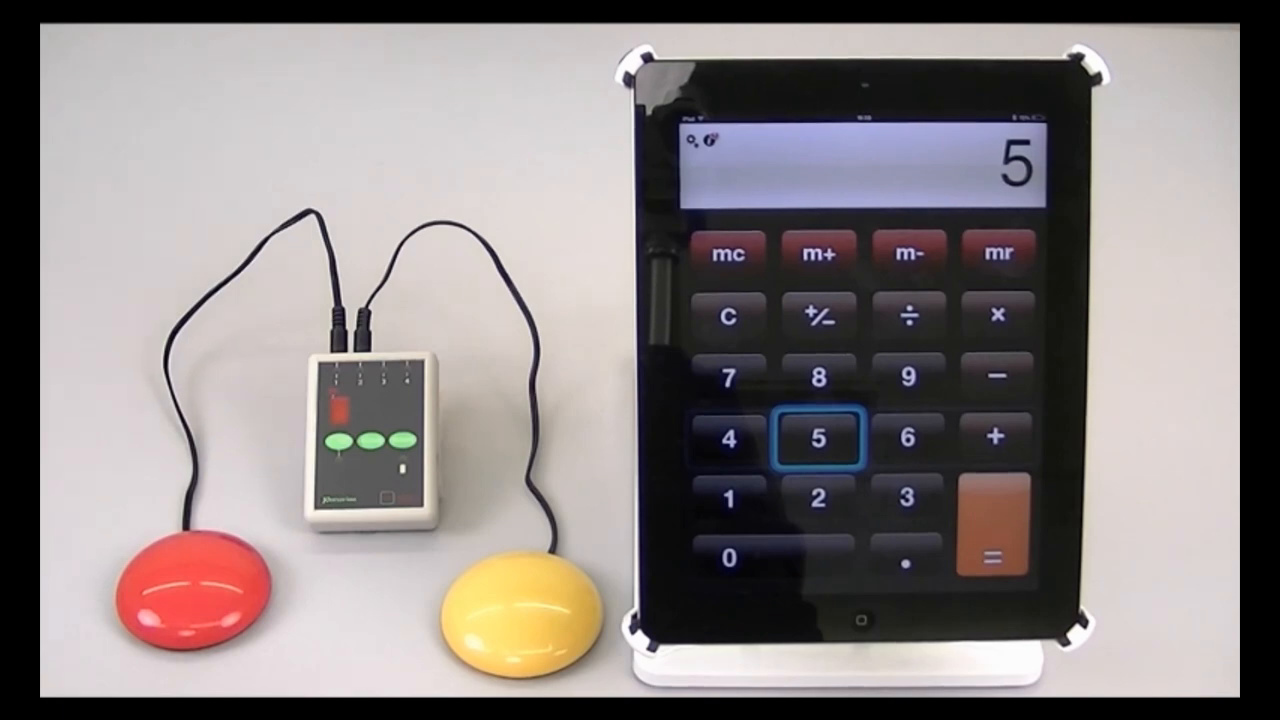